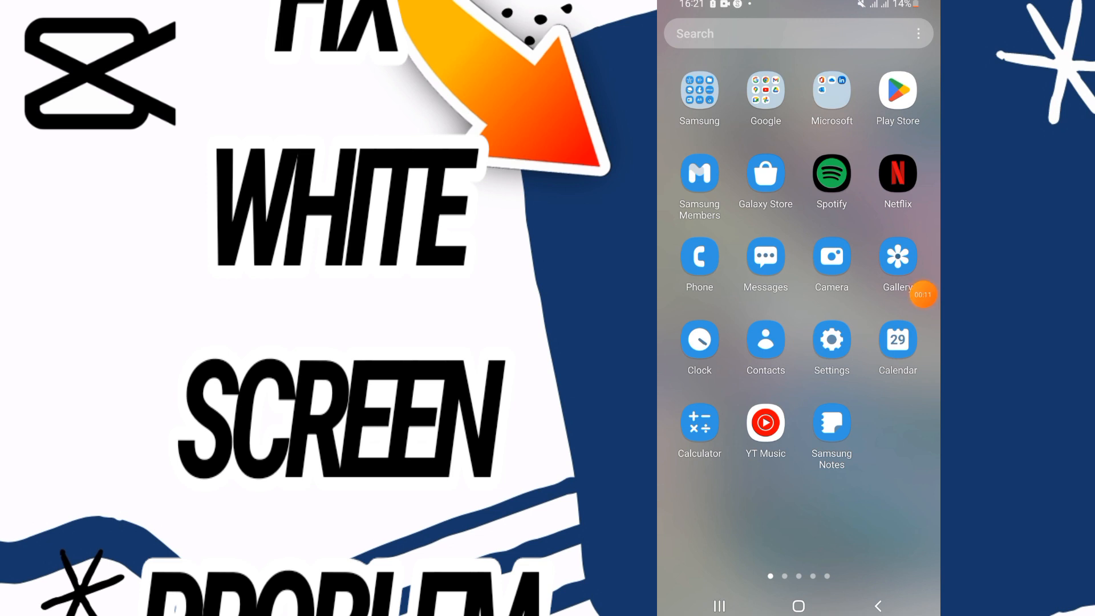
Step: Open Android Settings from the app drawer to reach the Apps list
{"action": "left_click", "coordinate": [831, 340]}
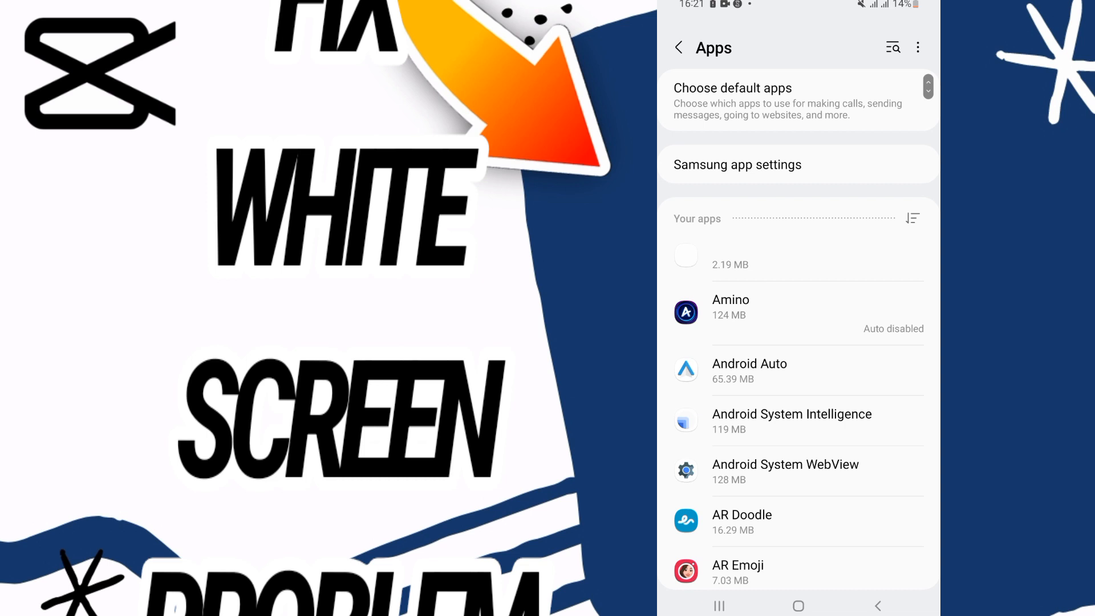
Step: Search the installed apps for 'cap' and open CapCut's app details
{"action": "left_click", "coordinate": [893, 47]}
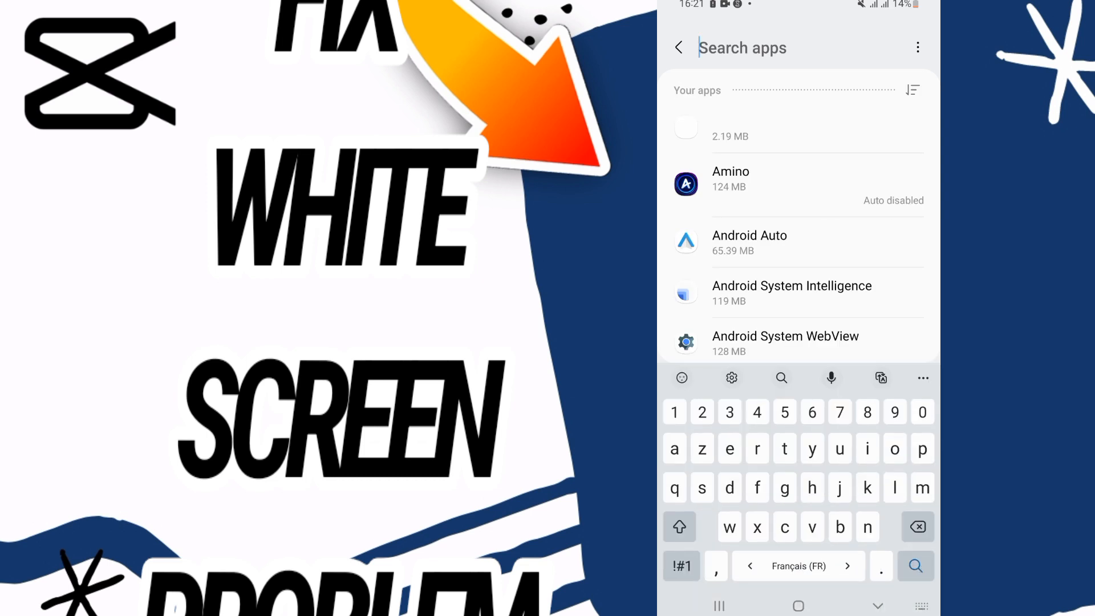
{"action": "type", "text": "cap"}
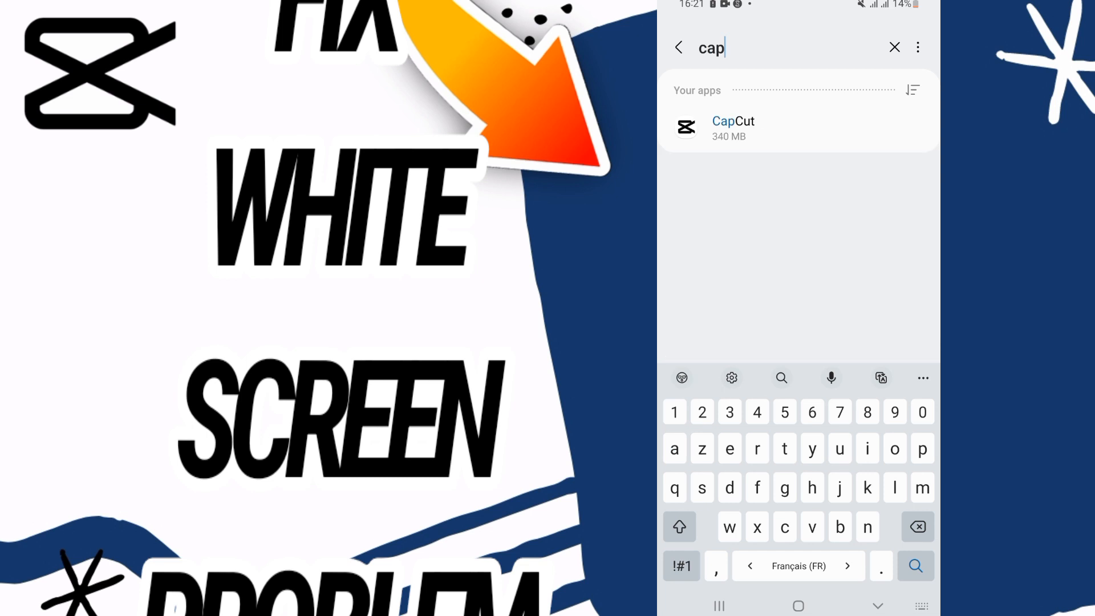
{"action": "left_click", "coordinate": [732, 128]}
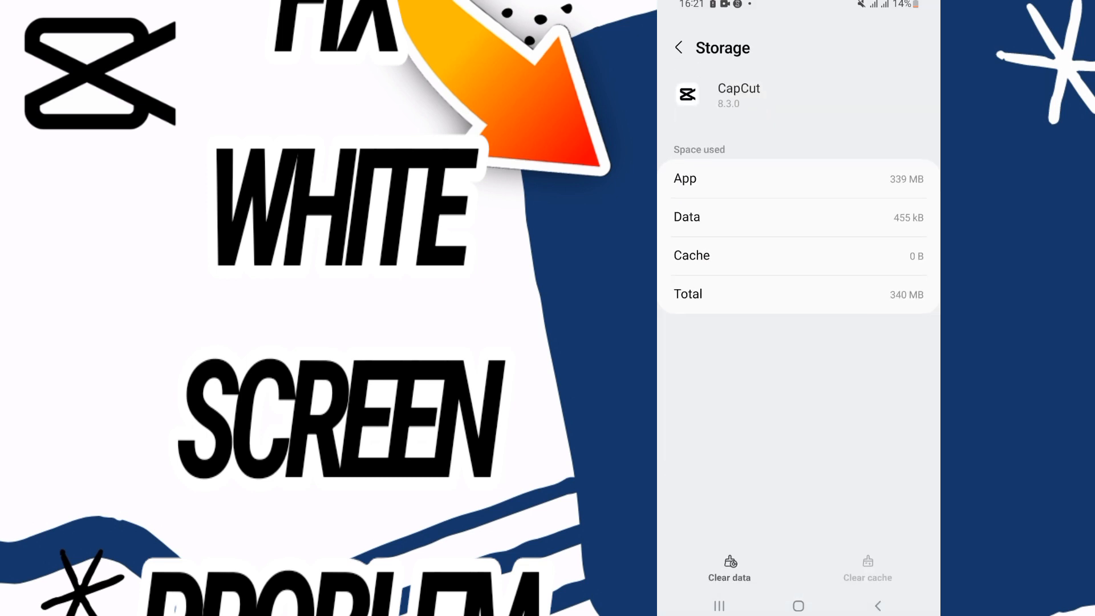
Step: Clear all of CapCut's stored data and confirm the deletion
{"action": "left_click", "coordinate": [729, 568]}
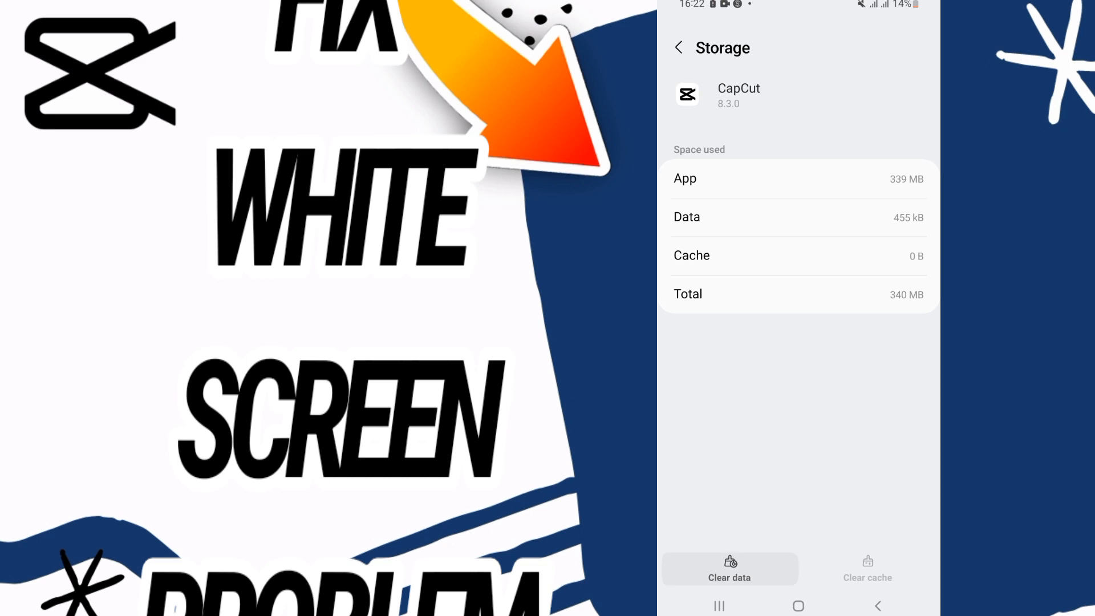
{"action": "left_click", "coordinate": [729, 569]}
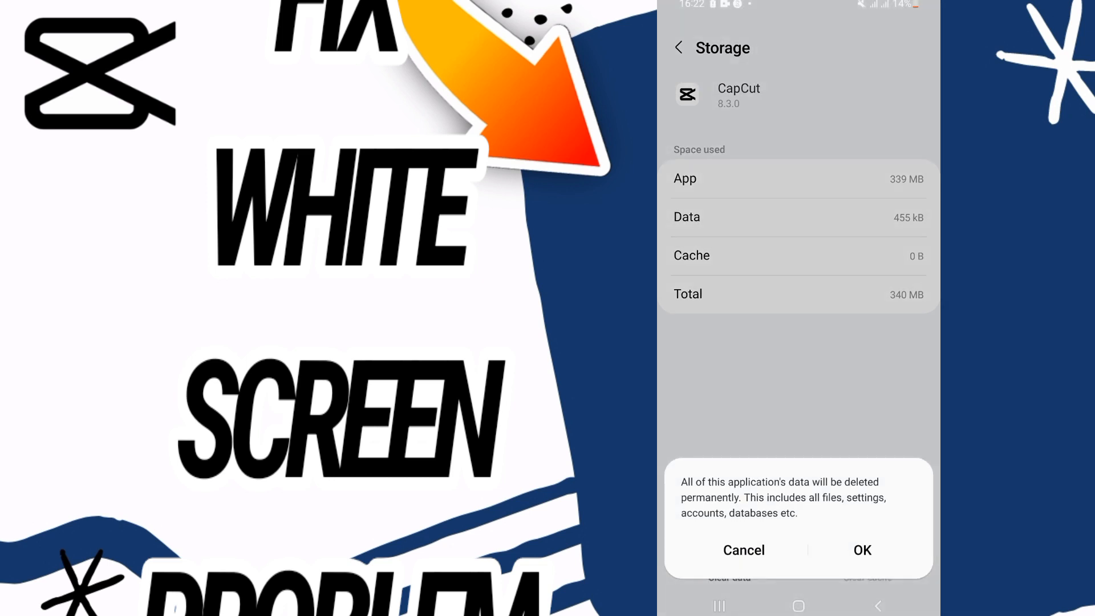
{"action": "left_click", "coordinate": [743, 550]}
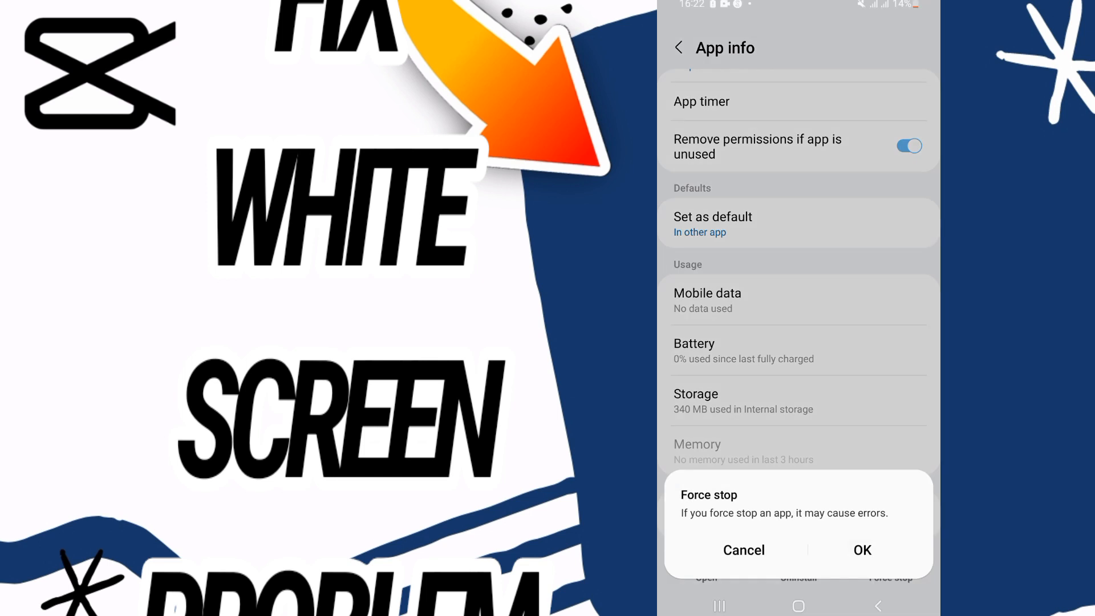
Step: Confirm force-stopping CapCut and return to the home screen
{"action": "left_click", "coordinate": [743, 550]}
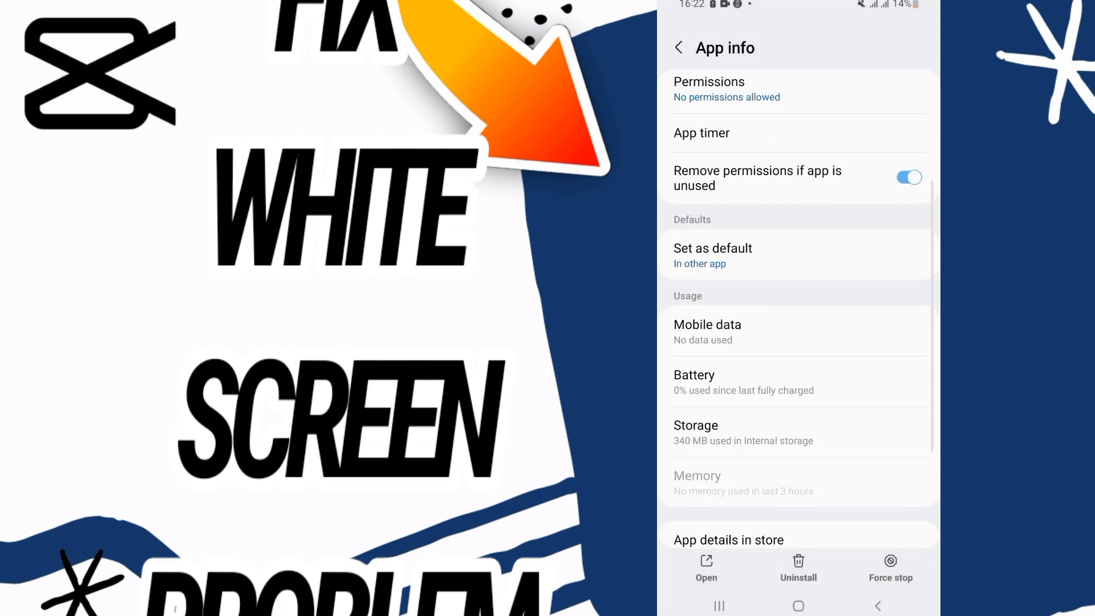
{"action": "scroll", "scroll_direction": "down", "scroll_amount": 3}
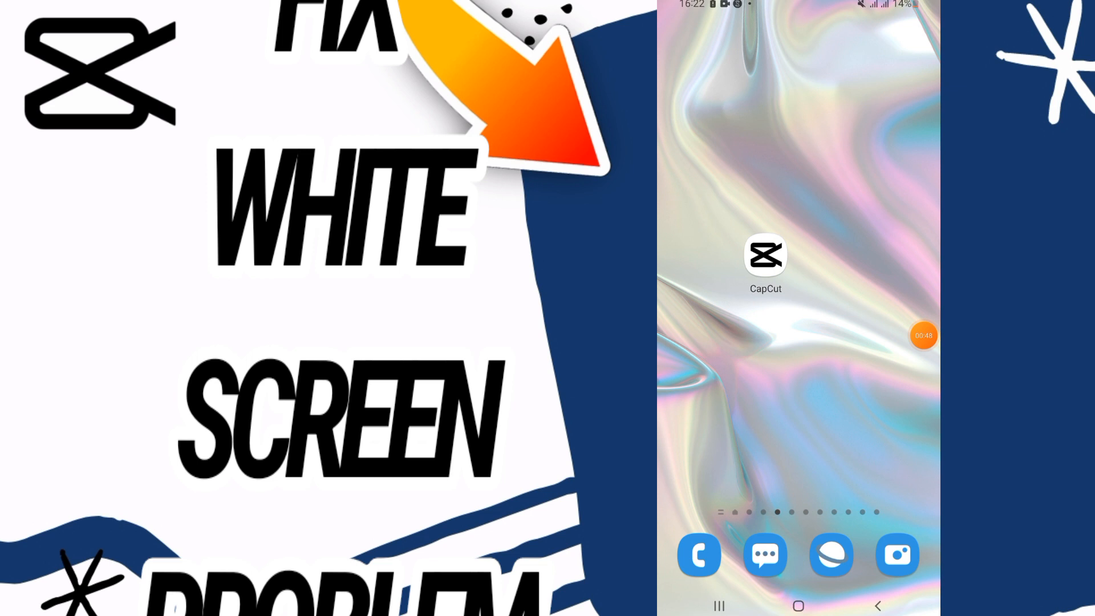
{"action": "left_click", "coordinate": [924, 336]}
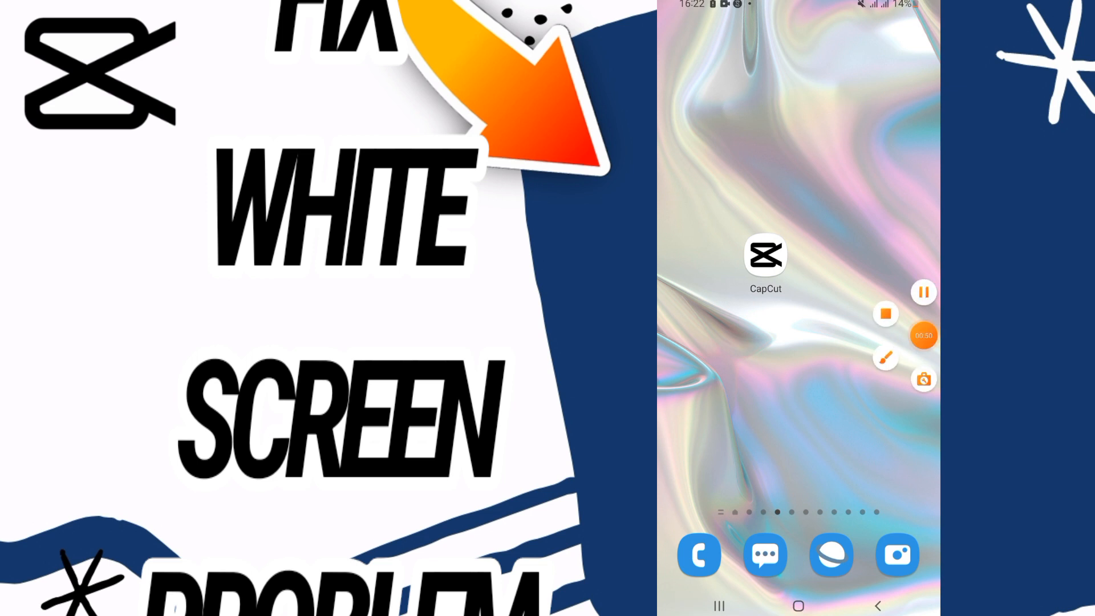